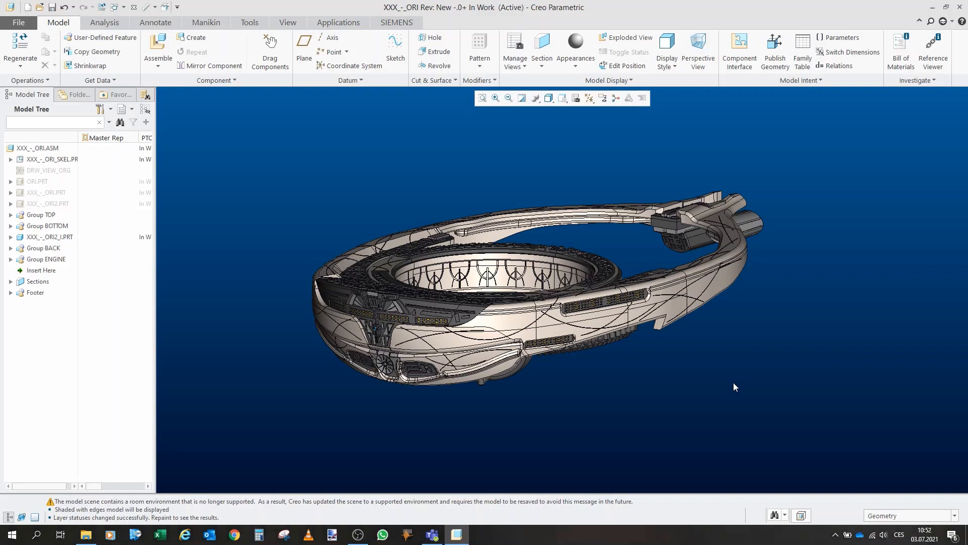
mouse_move(638, 251)
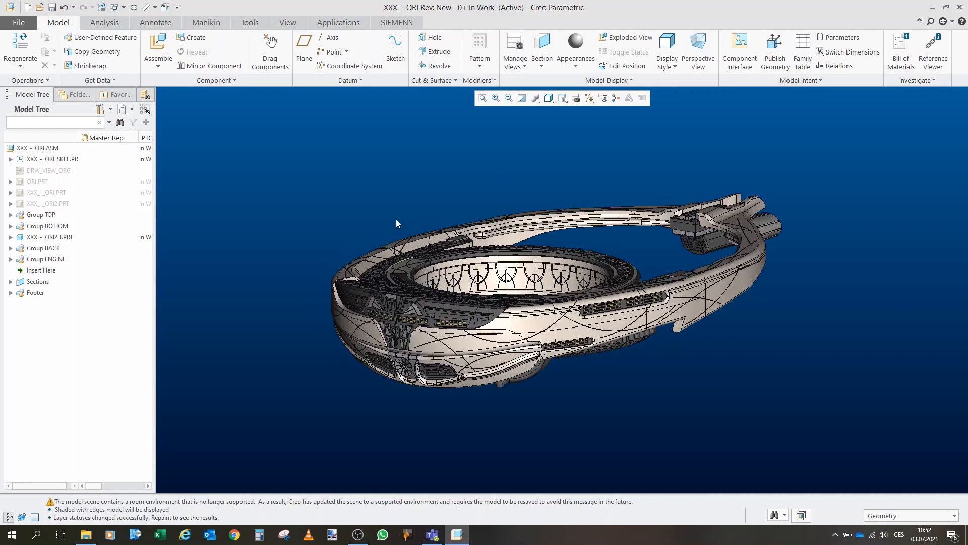
mouse_move(495, 198)
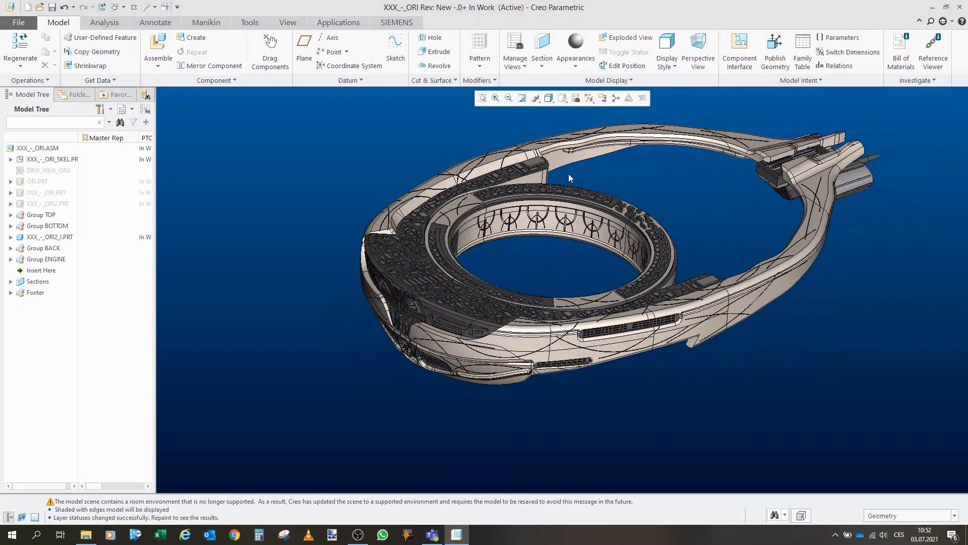
mouse_move(315, 164)
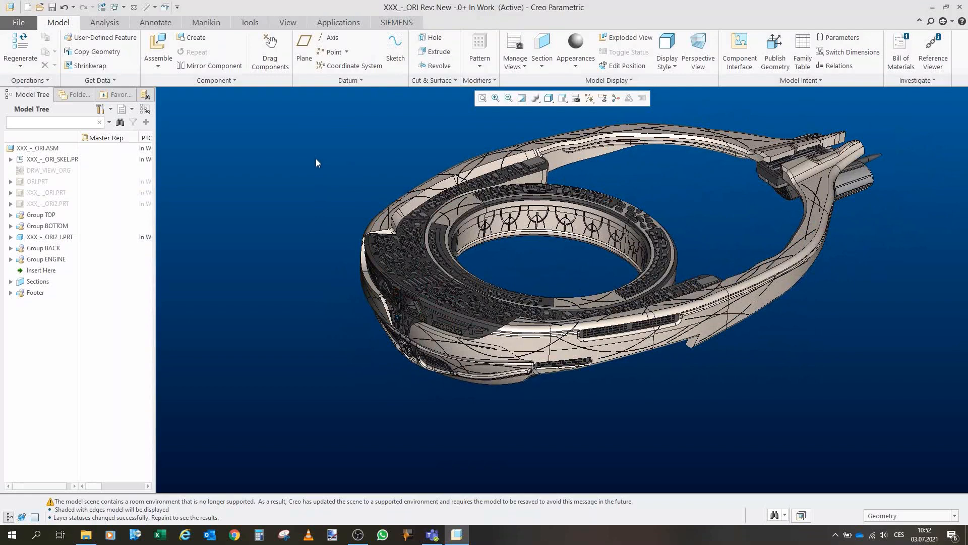
mouse_move(308, 161)
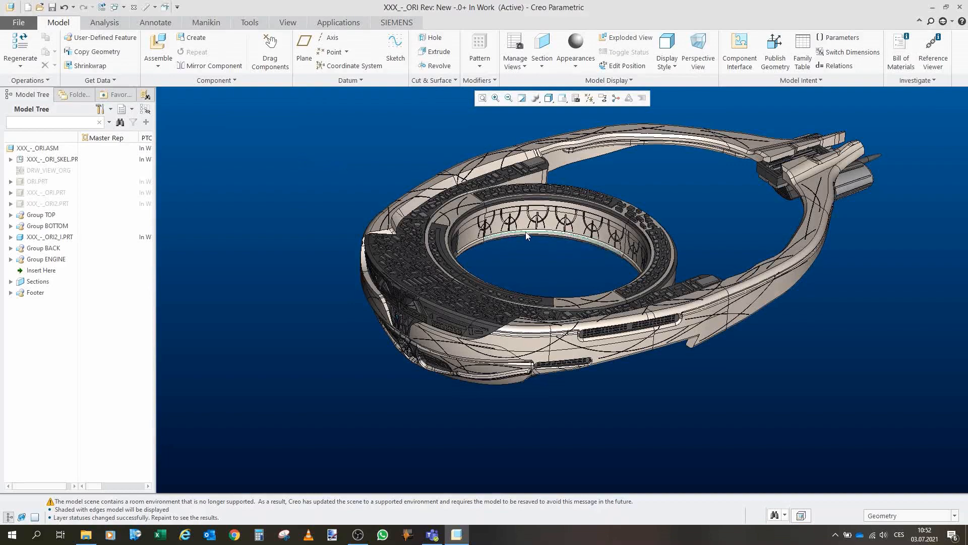
Show only Group TOP, expand it in the Model Tree, and rotate to expose the ring's underside
drag(527, 235, 321, 165)
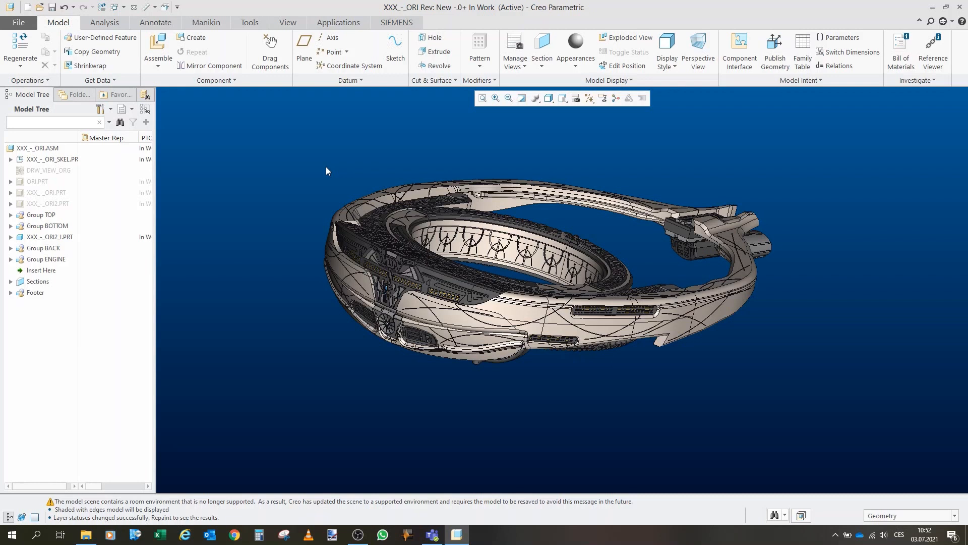
mouse_move(323, 170)
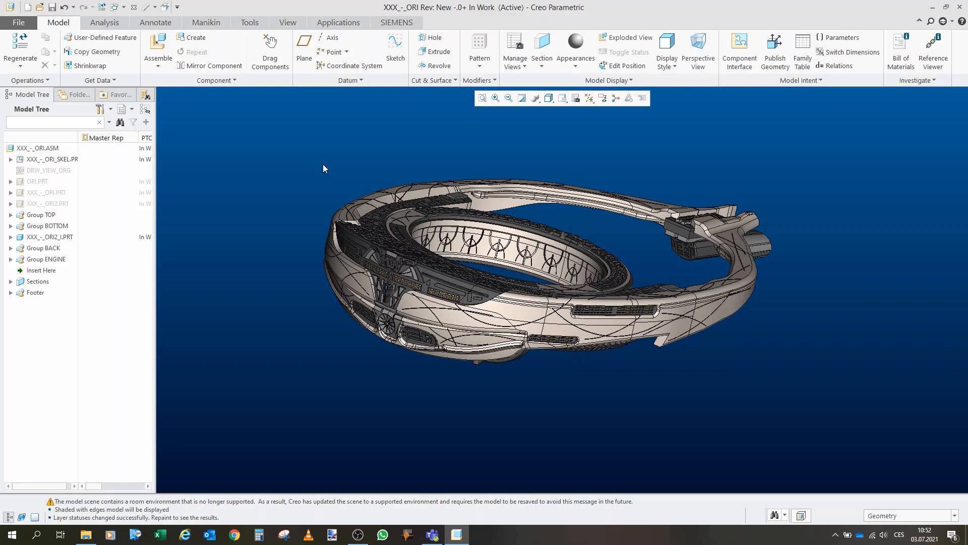
mouse_move(275, 179)
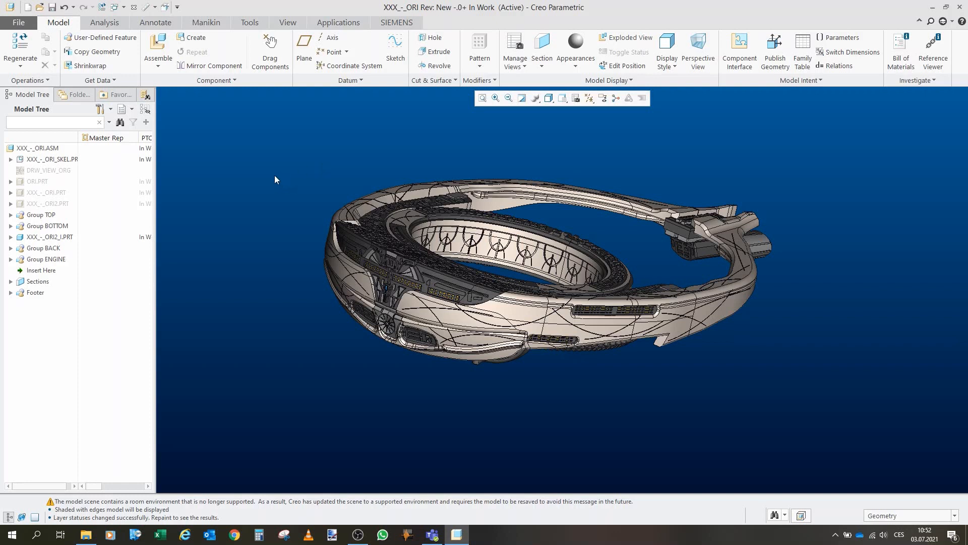
click(45, 225)
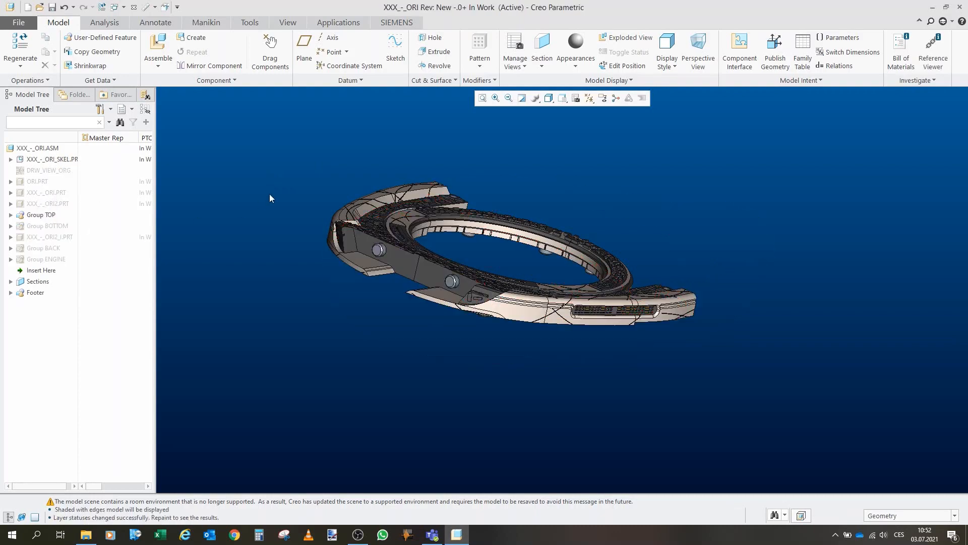
drag(270, 197, 399, 376)
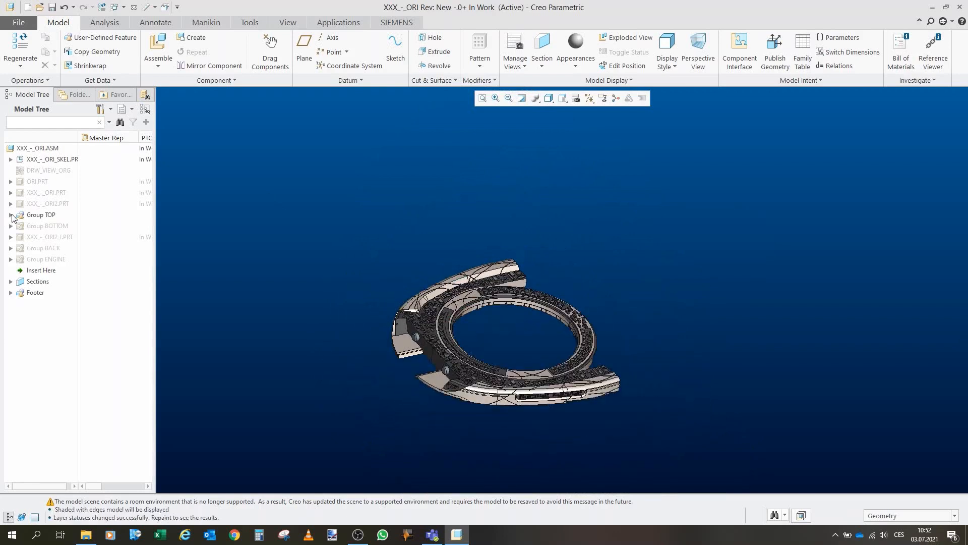
click(11, 214)
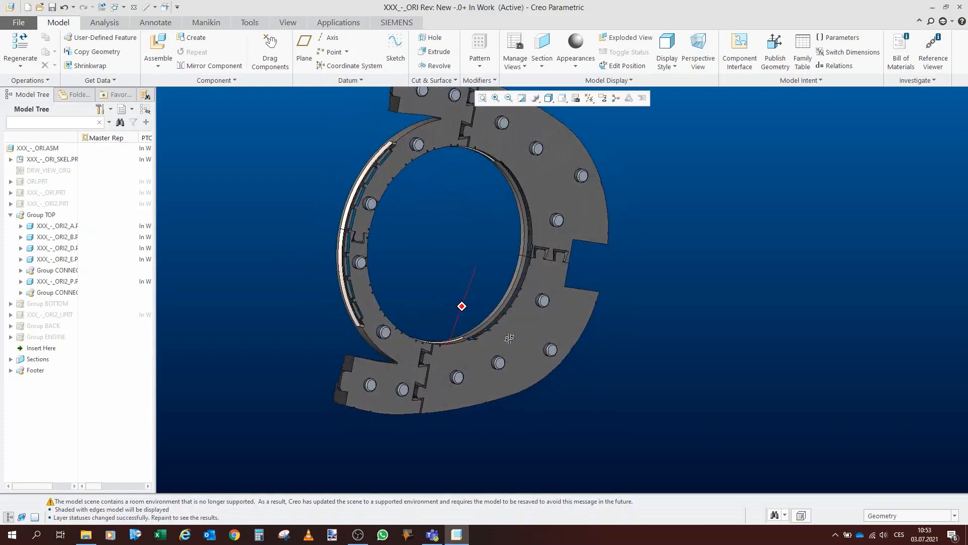
drag(508, 338, 595, 342)
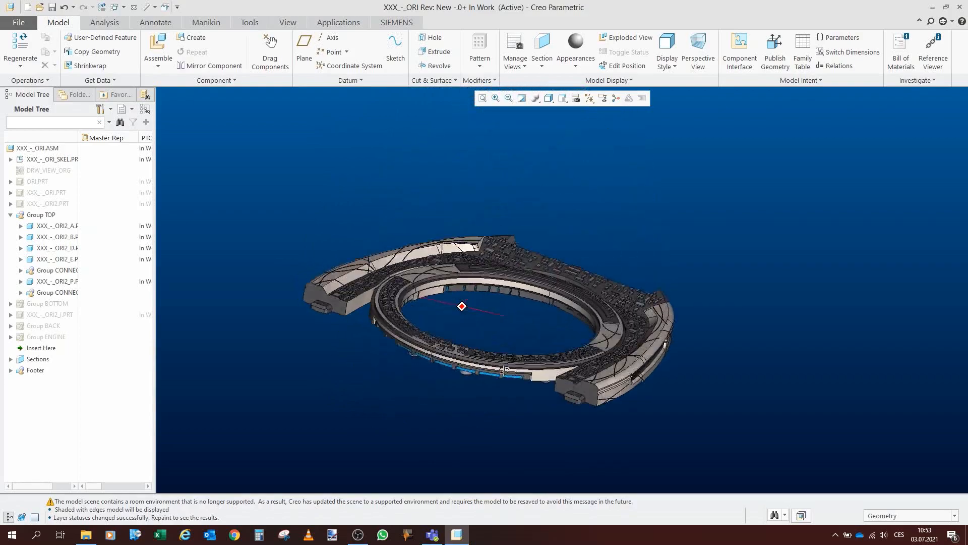
drag(505, 370, 594, 287)
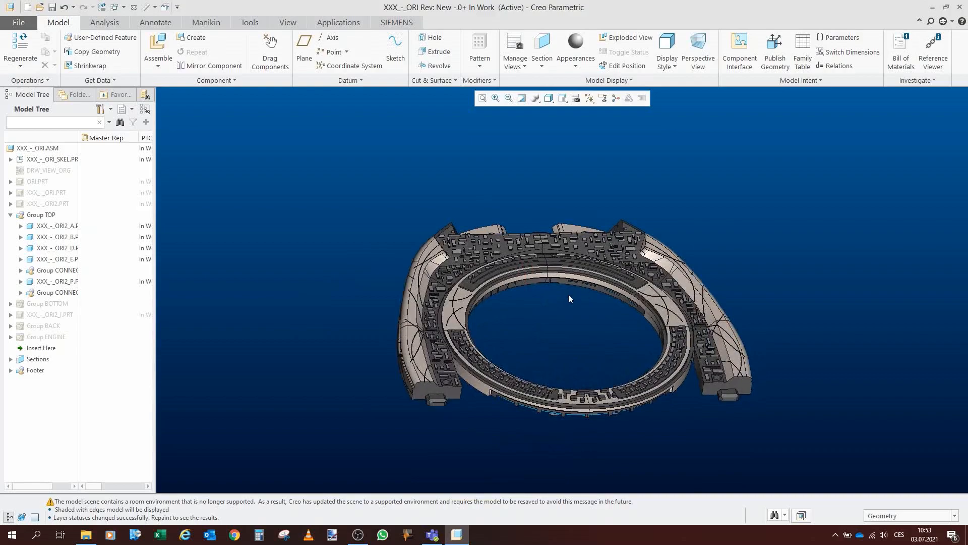
drag(567, 298, 609, 308)
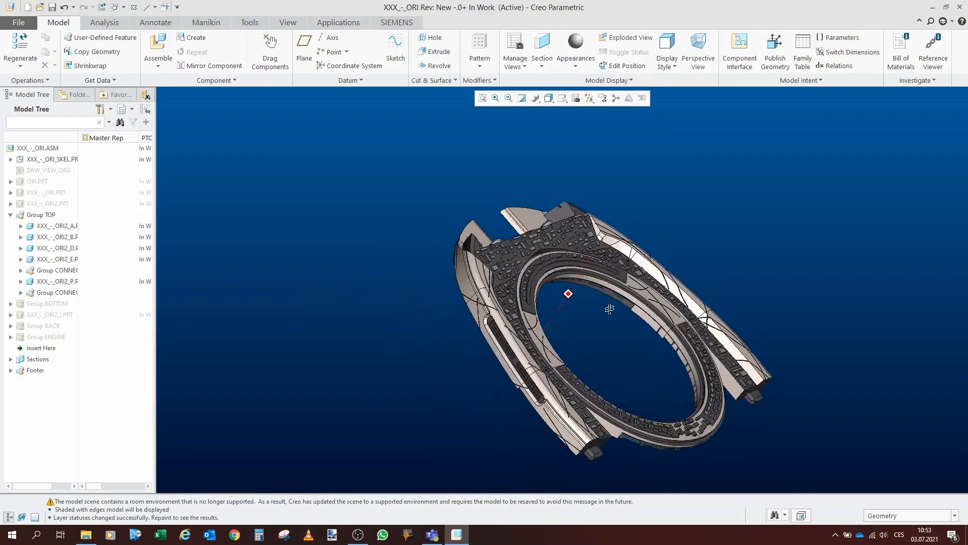
drag(610, 309, 599, 321)
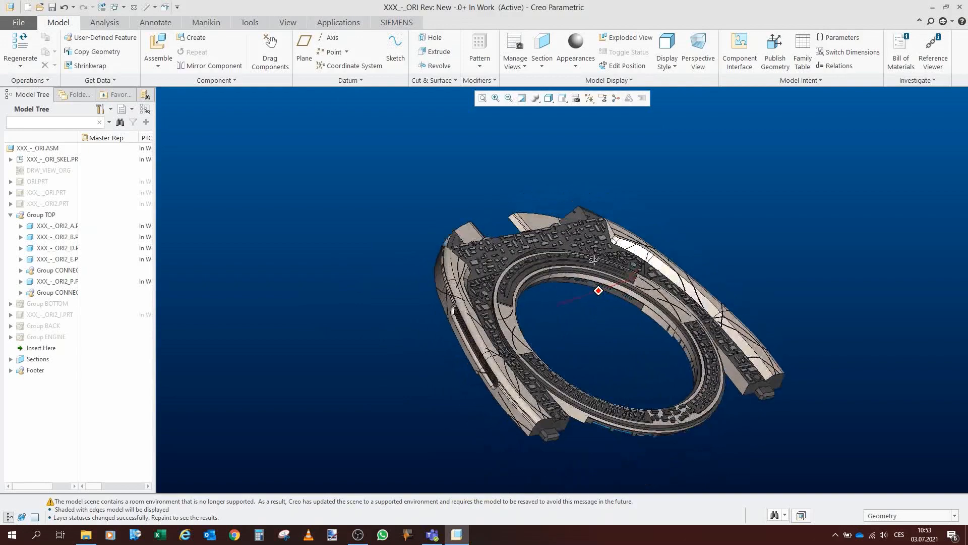
drag(596, 290, 550, 315)
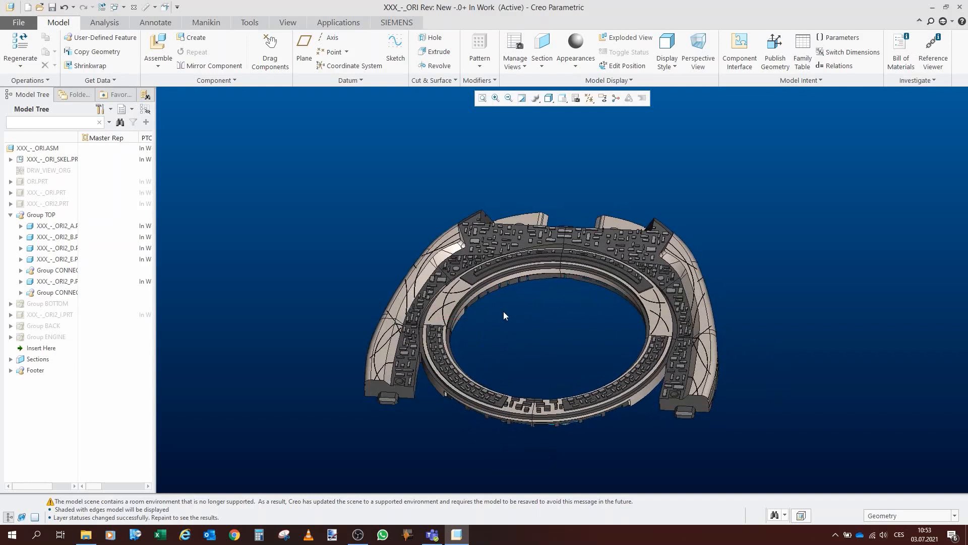
mouse_move(519, 316)
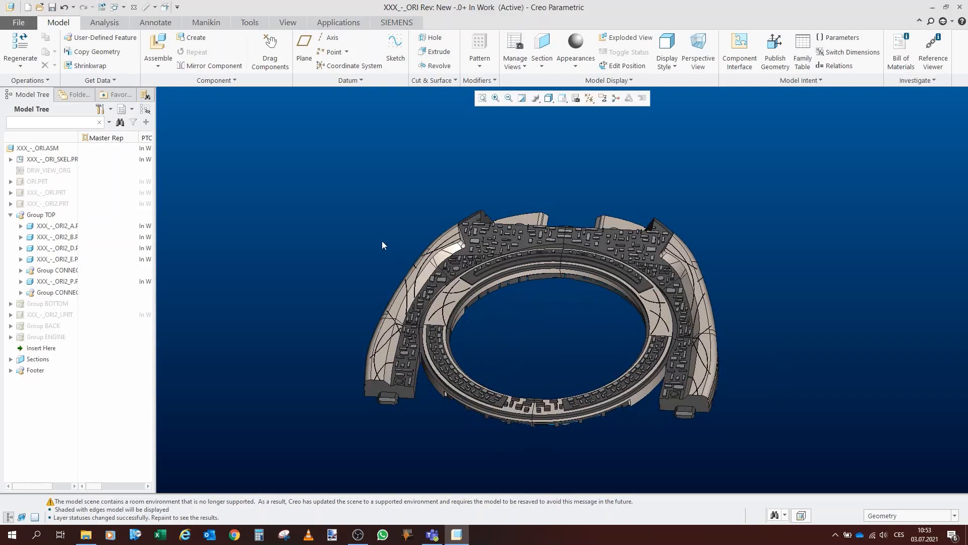
mouse_move(560, 347)
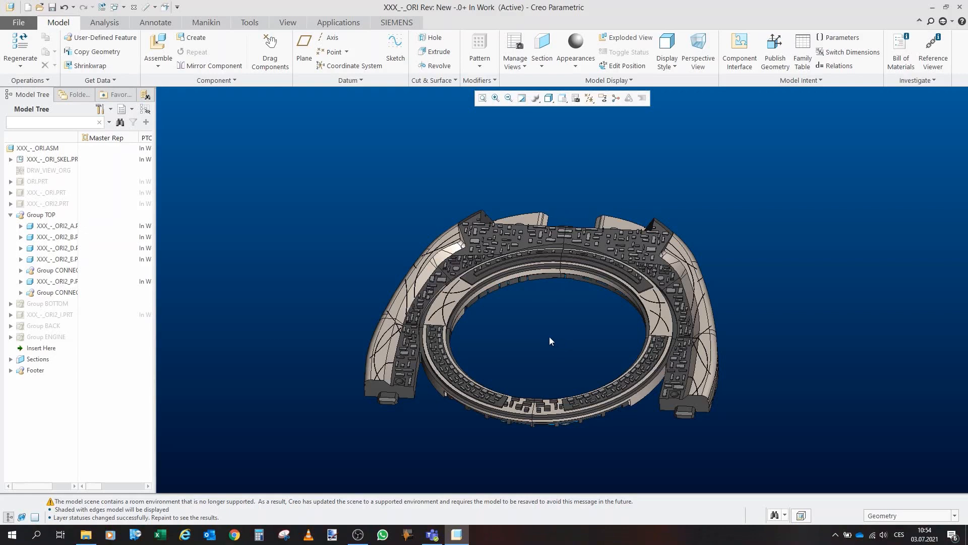
mouse_move(392, 254)
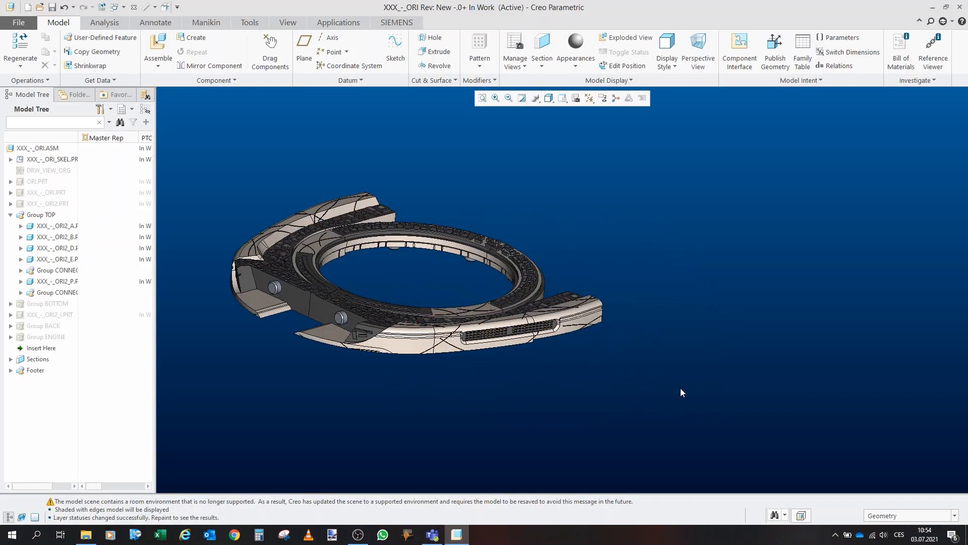
mouse_move(683, 389)
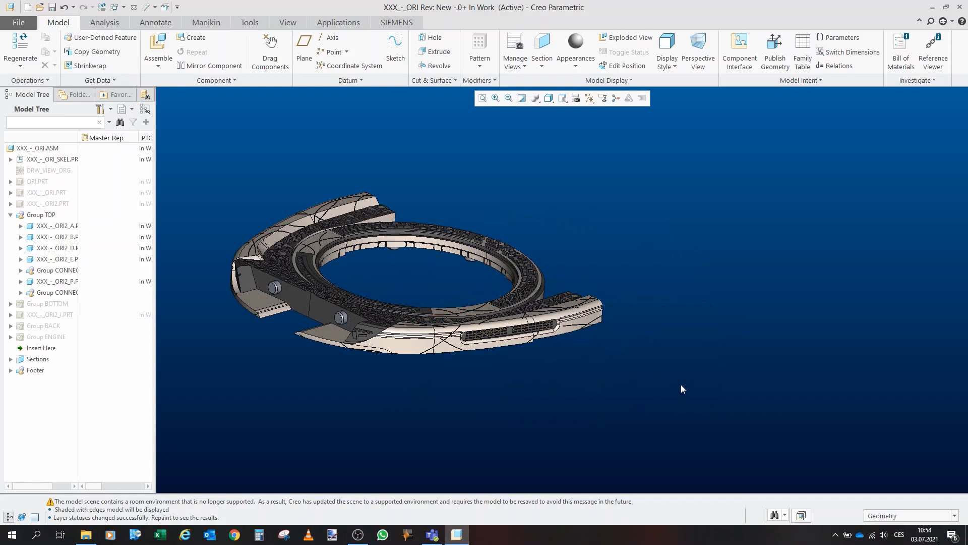
mouse_move(679, 380)
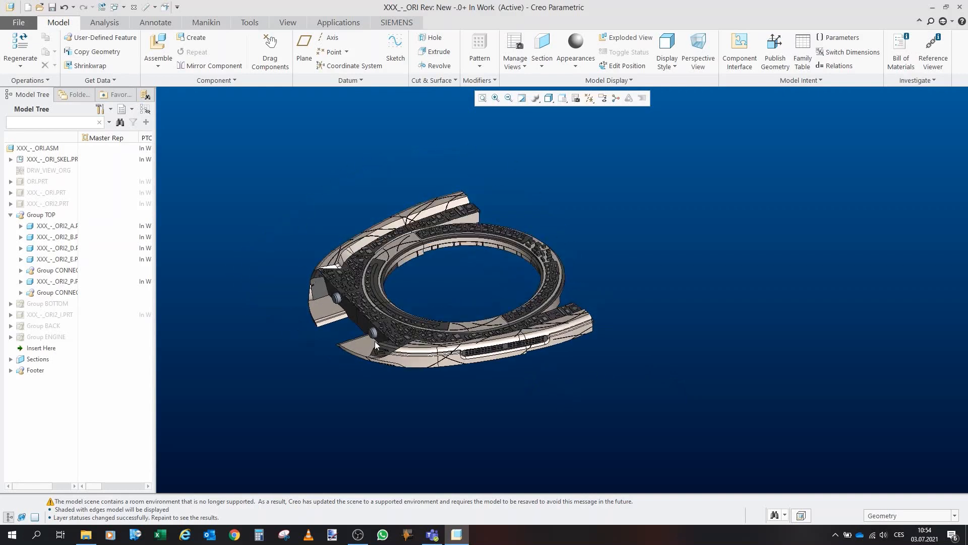
mouse_move(614, 452)
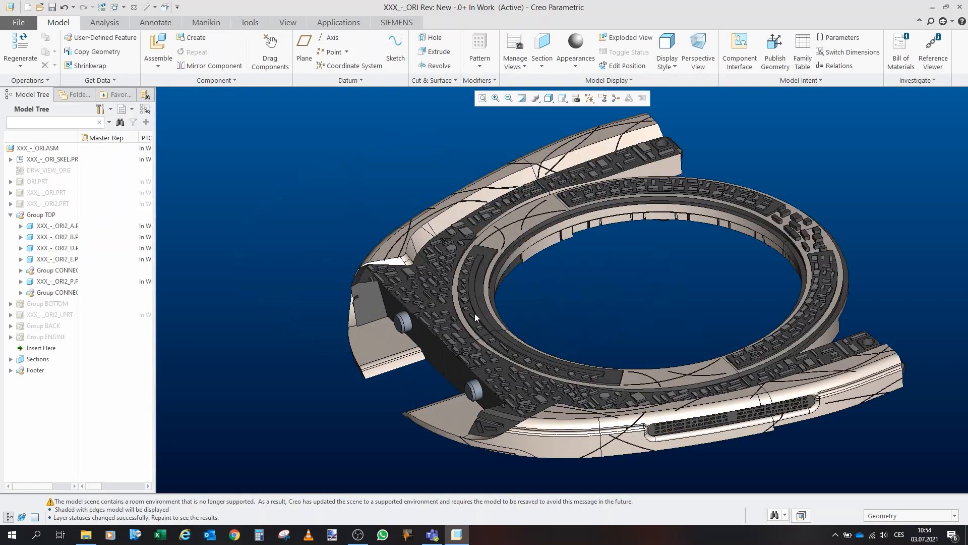
drag(476, 318, 472, 259)
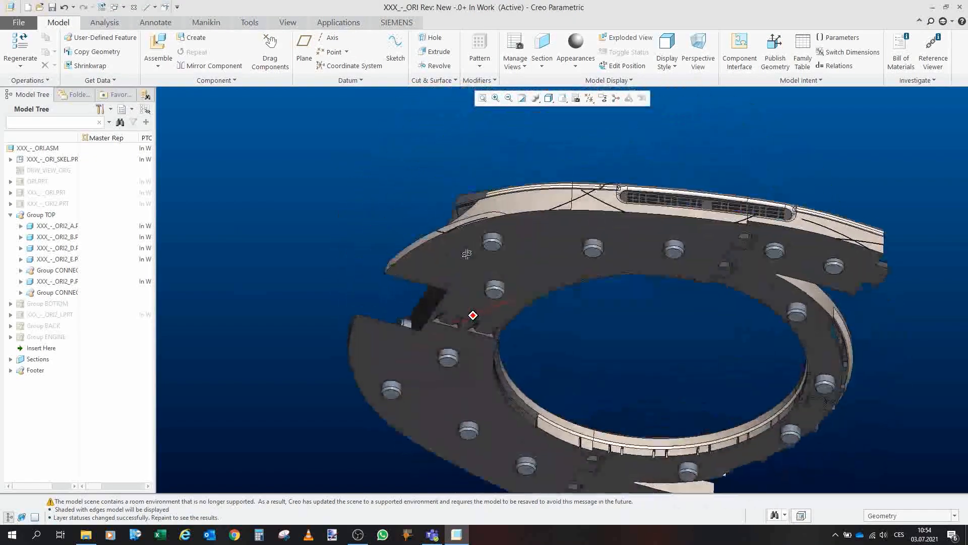